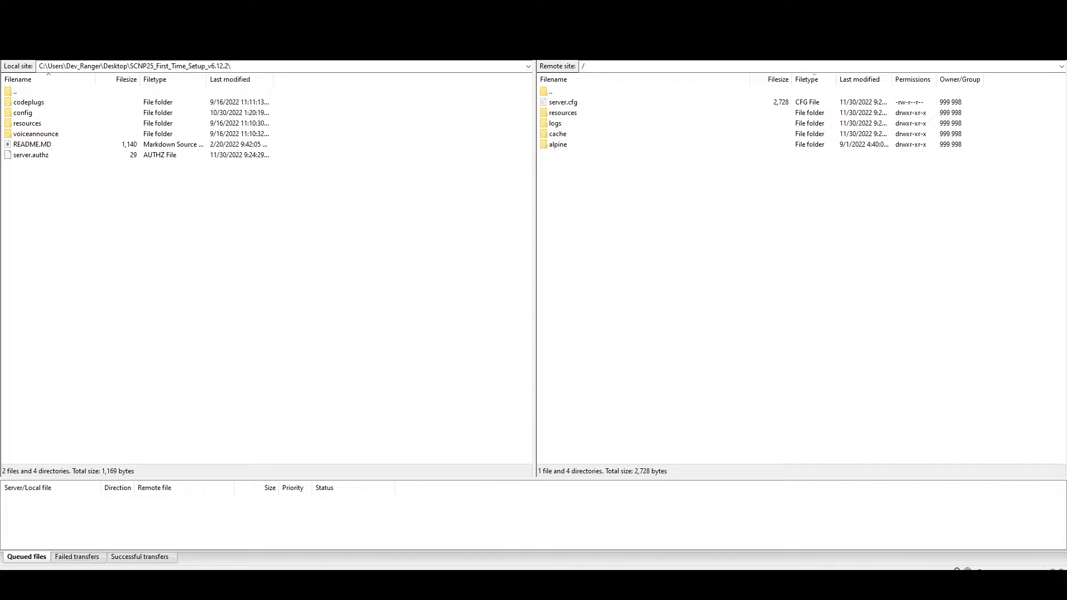
mouse_move(560, 284)
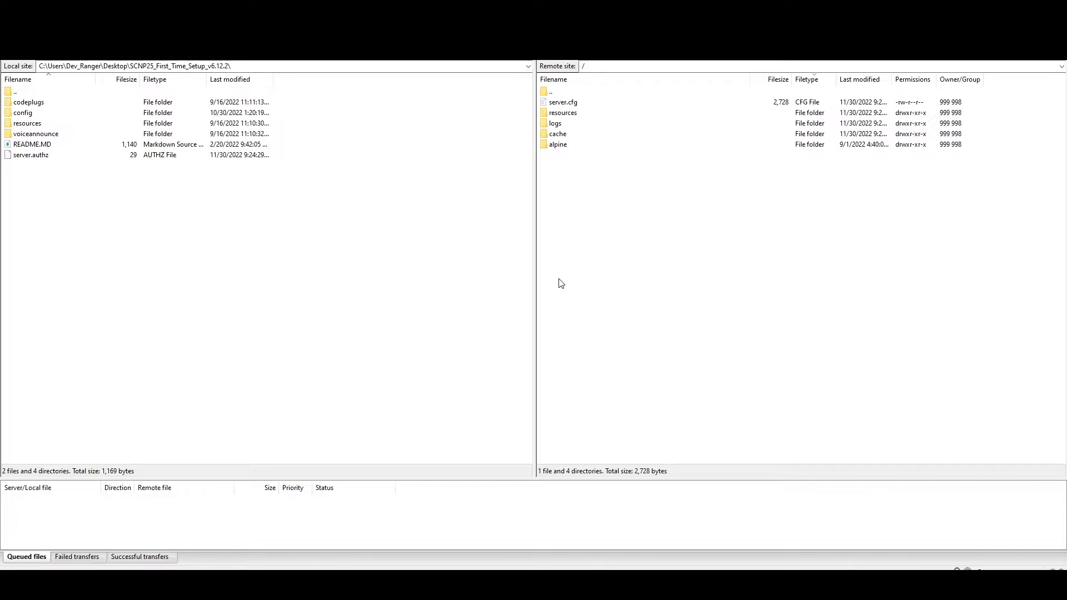
mouse_move(540, 265)
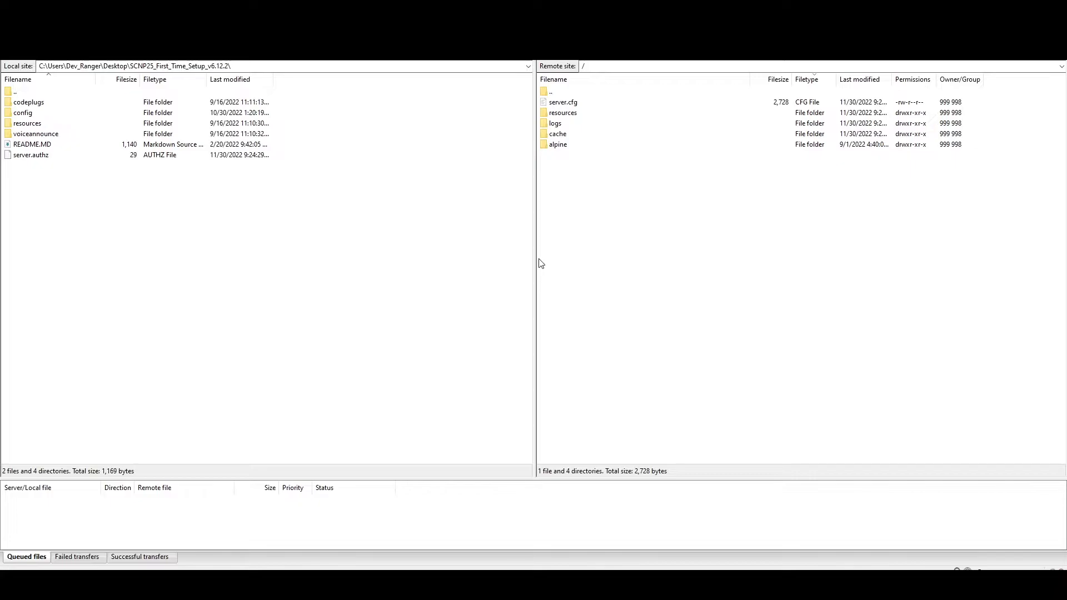
mouse_move(535, 263)
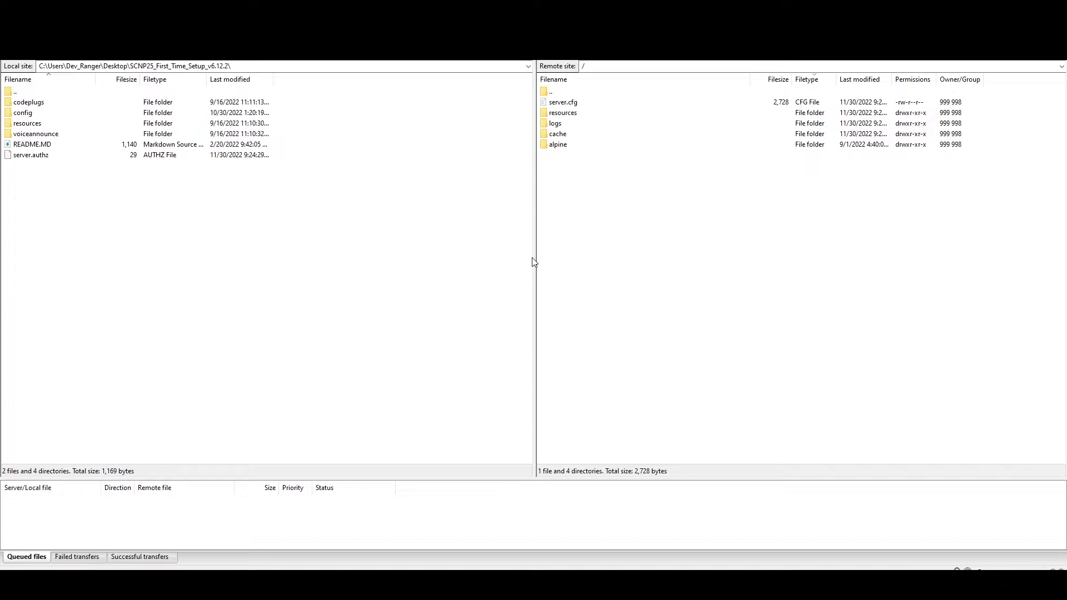
mouse_move(490, 190)
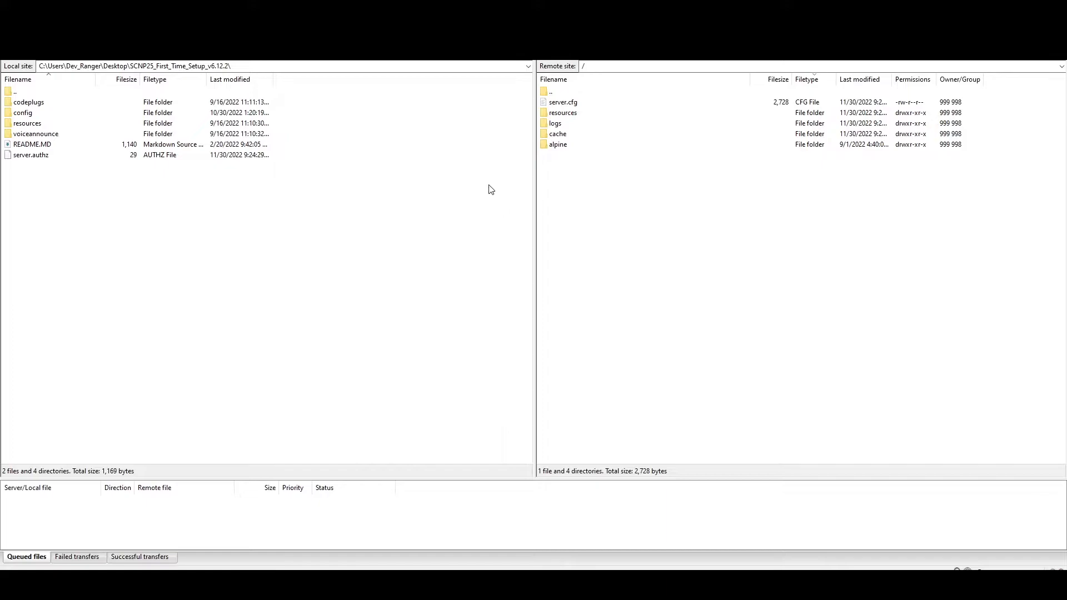
mouse_move(45, 192)
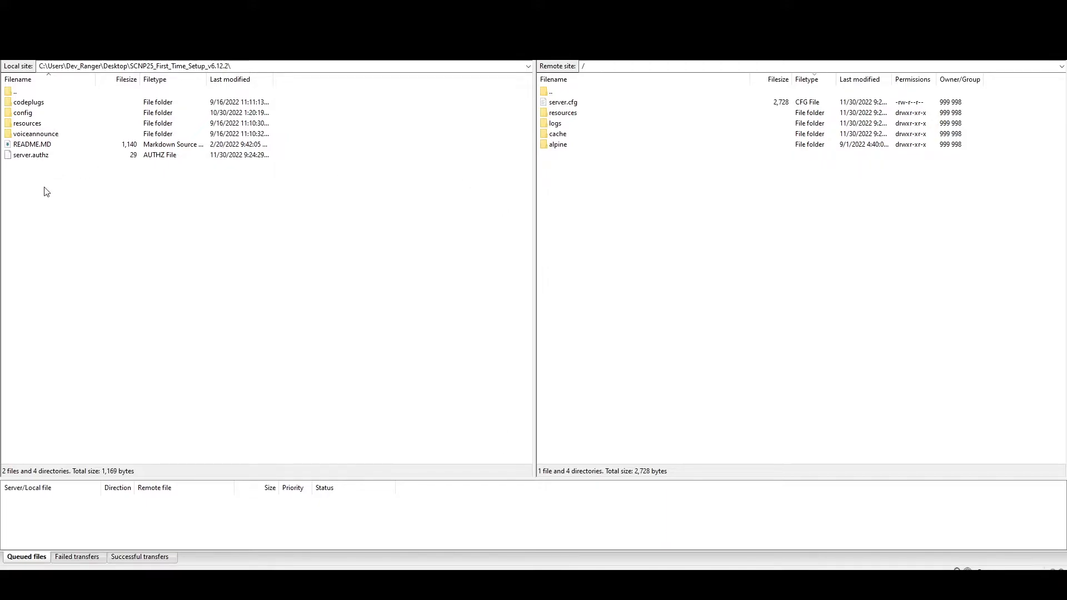
mouse_move(52, 176)
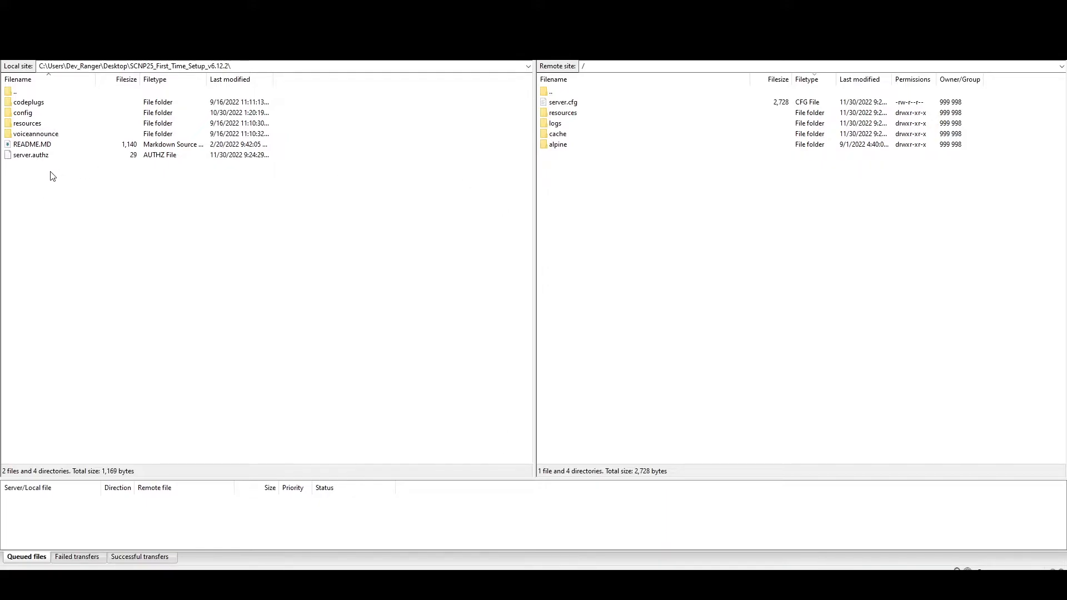
mouse_move(45, 169)
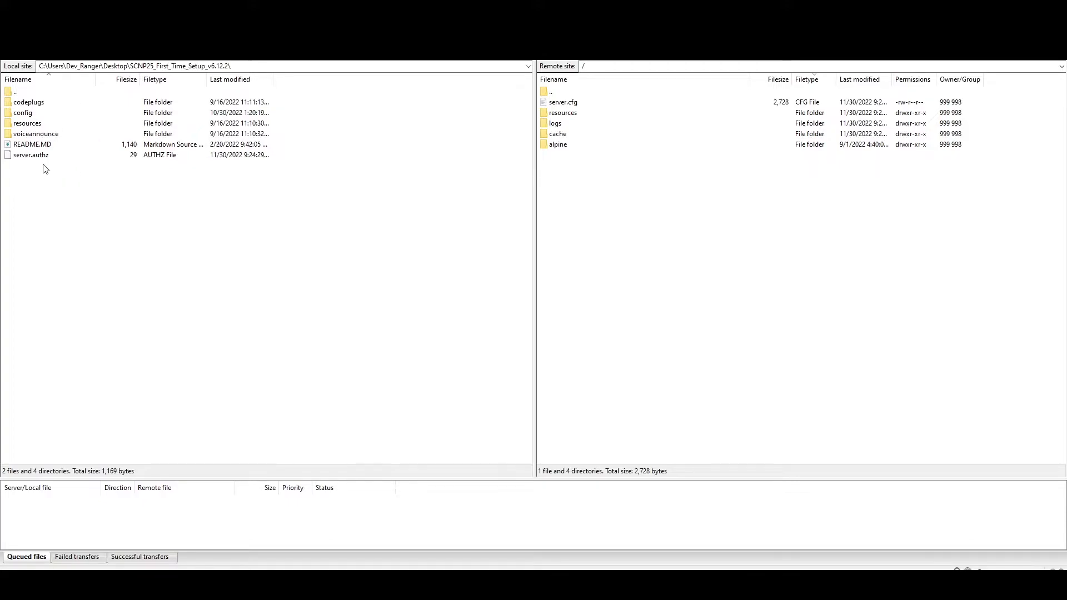
mouse_move(355, 102)
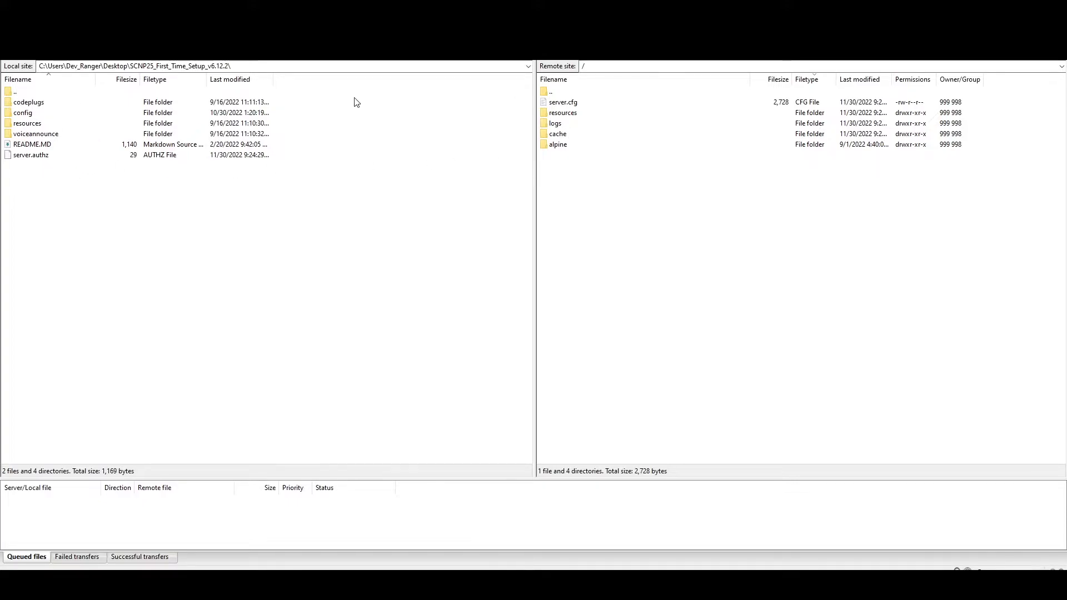
mouse_move(291, 103)
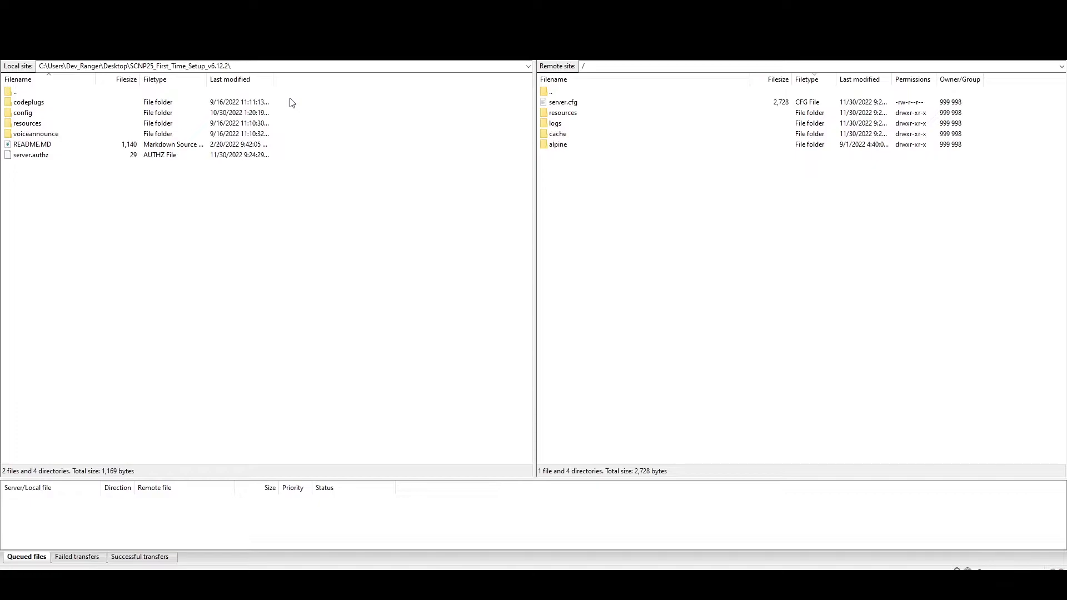
mouse_move(280, 99)
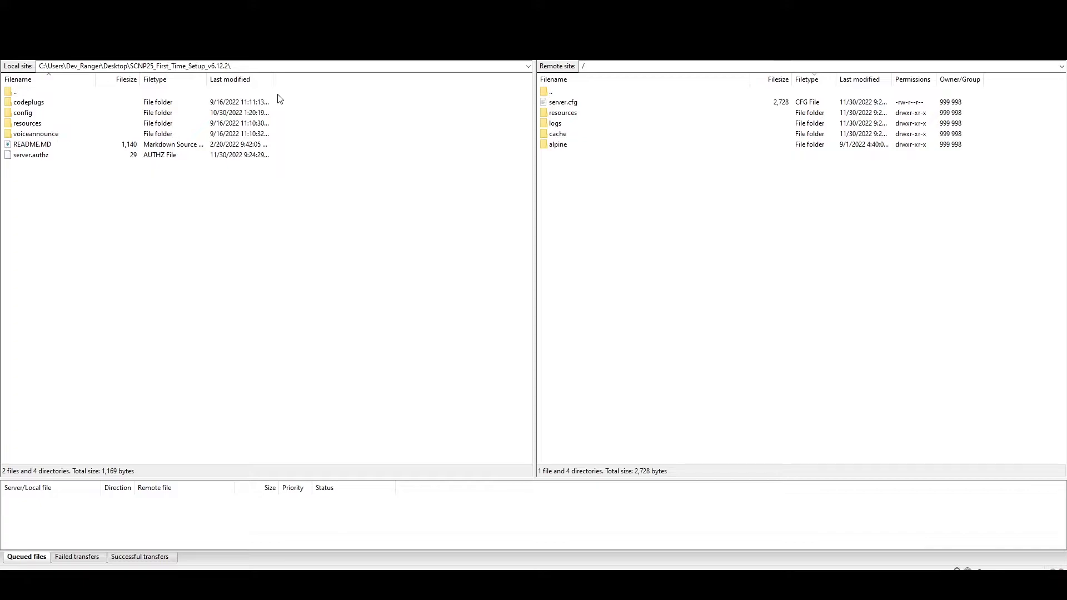
mouse_move(50, 166)
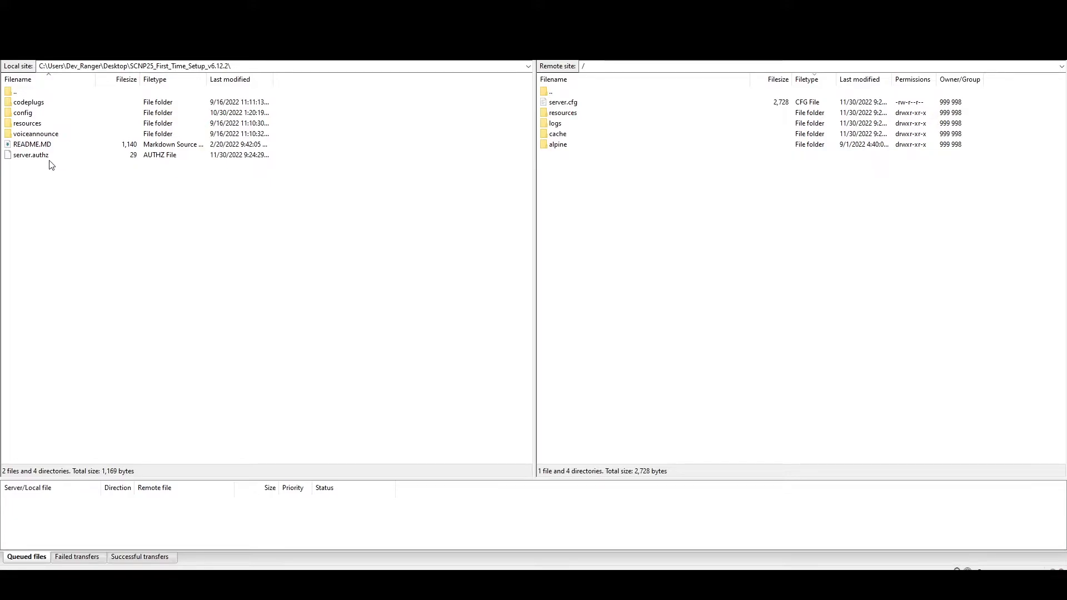
Step: Upload server.authz from the local setup folder into the server's root directory
click(31, 156)
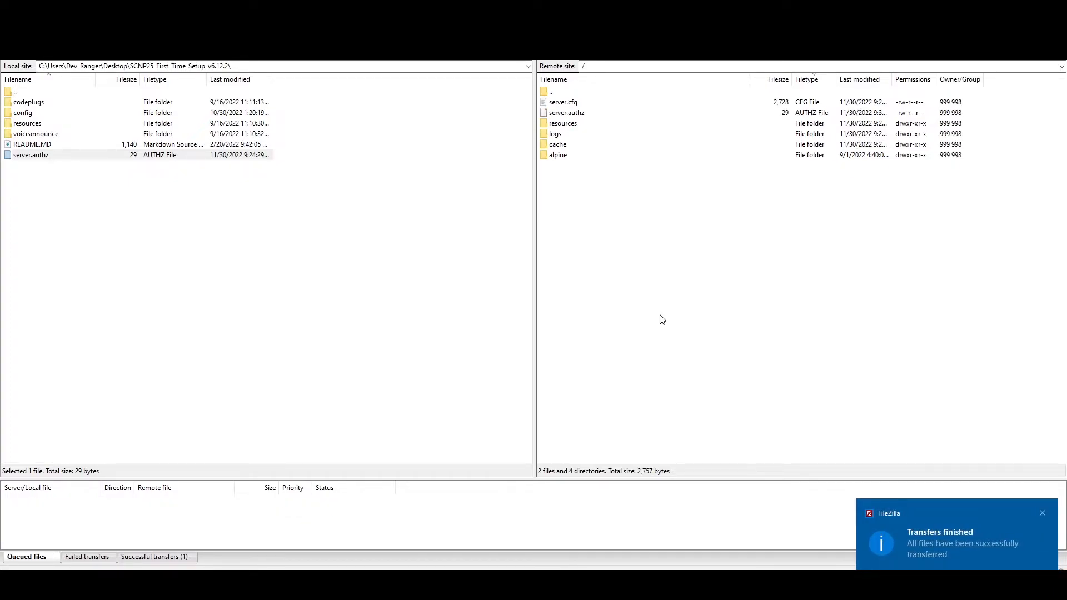
mouse_move(594, 129)
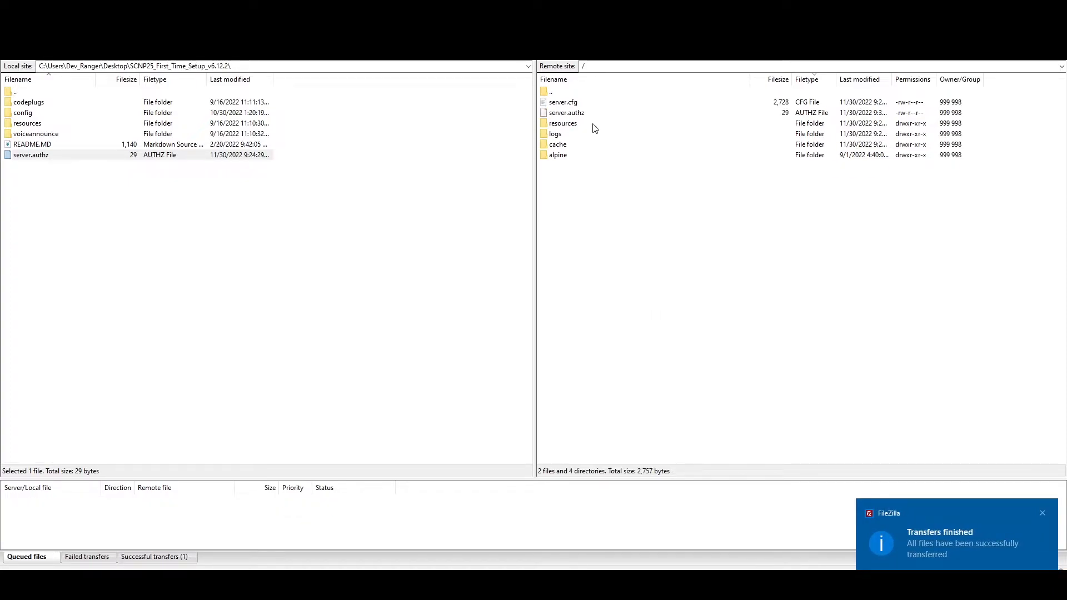
mouse_move(570, 120)
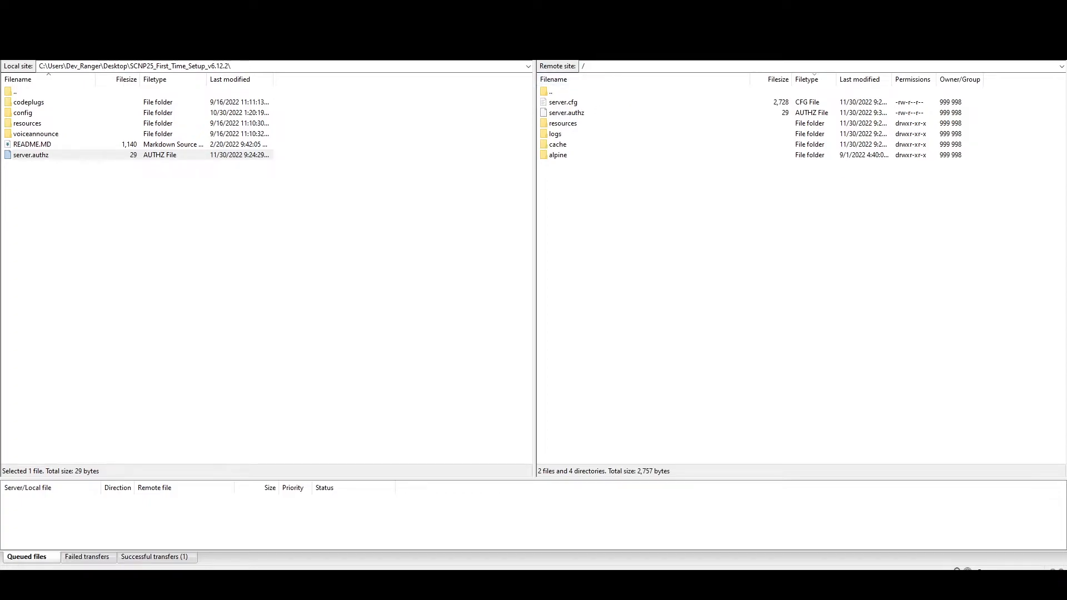
Step: Upload the codeplugs, config and voiceannounce folders into the server root
click(35, 133)
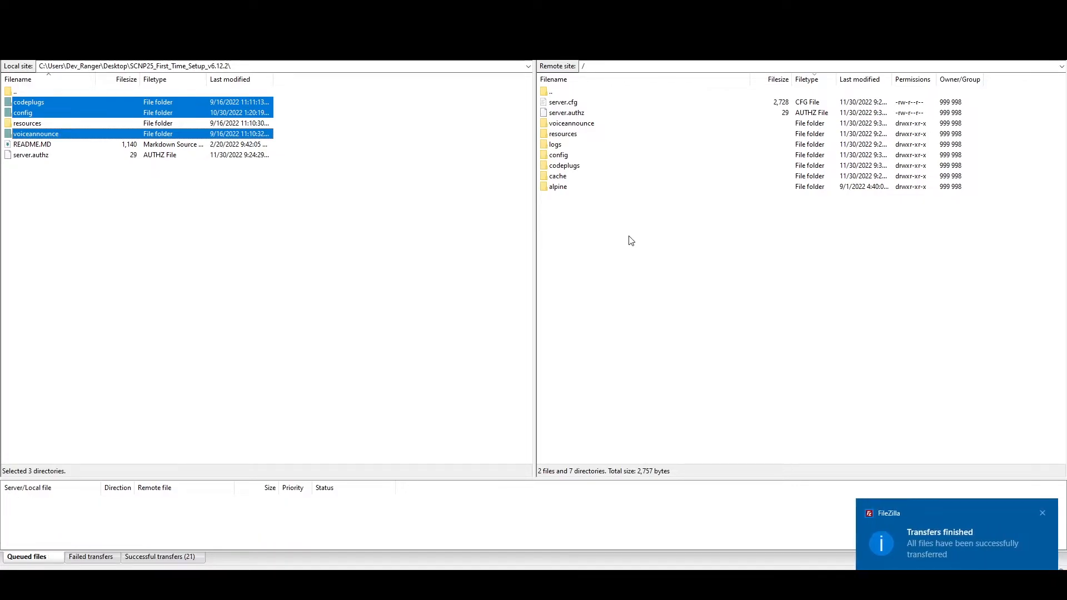
mouse_move(315, 182)
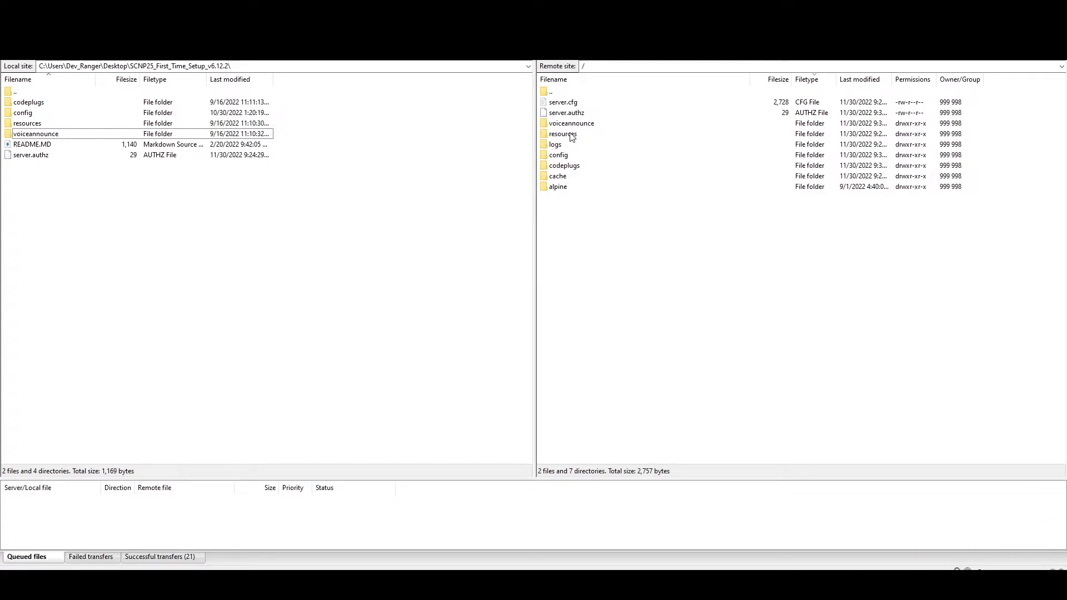
mouse_move(564, 140)
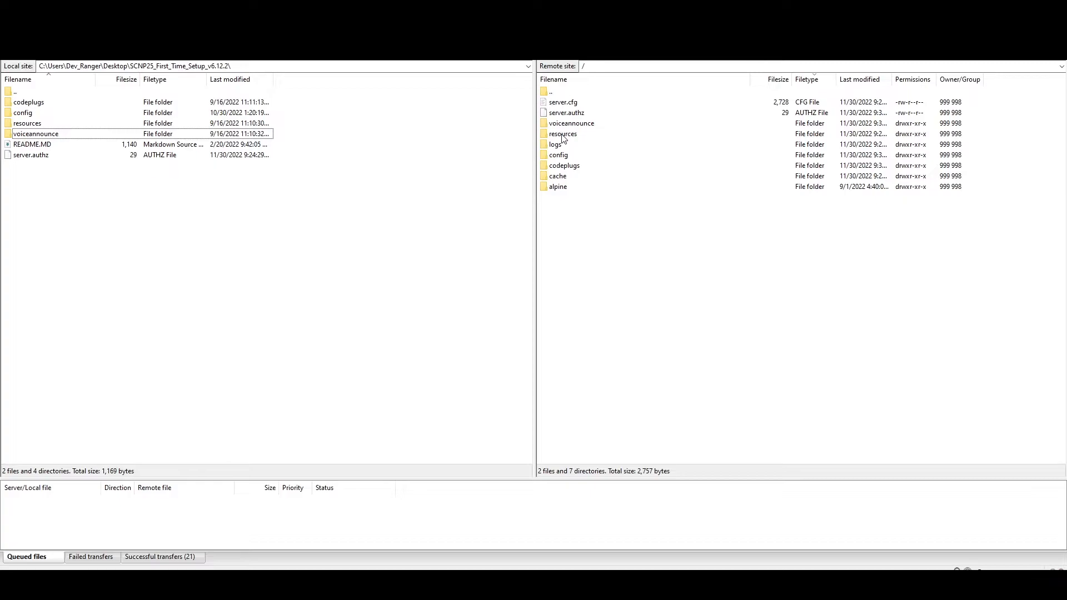
Step: Enter the resources folder on both the server and the local side
click(563, 134)
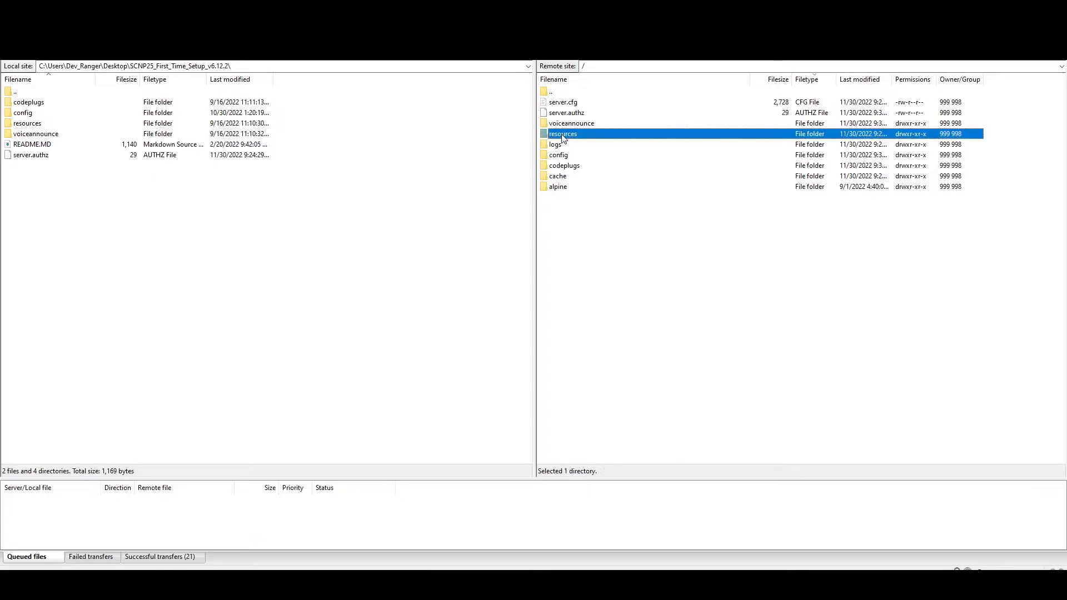
double_click(563, 134)
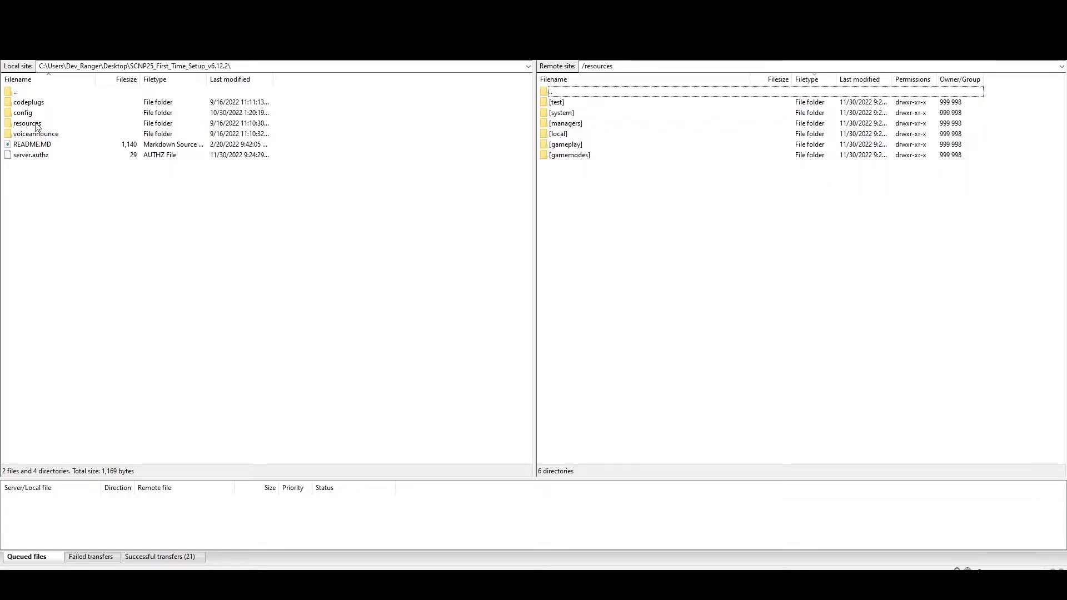
double_click(27, 124)
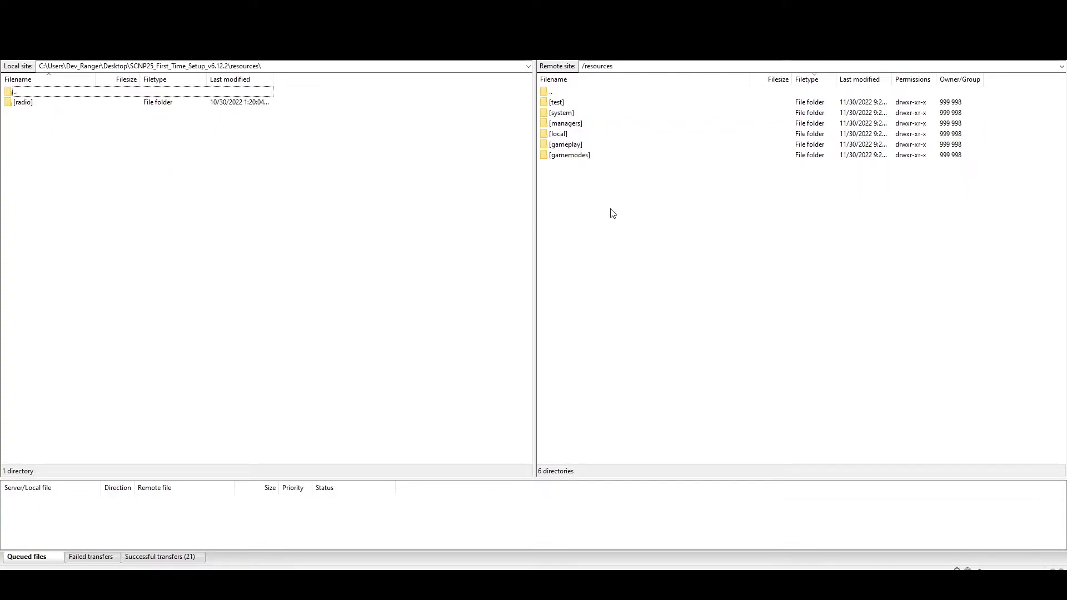
Step: Create a new [scripts] directory inside the server's resources folder
right_click(571, 253)
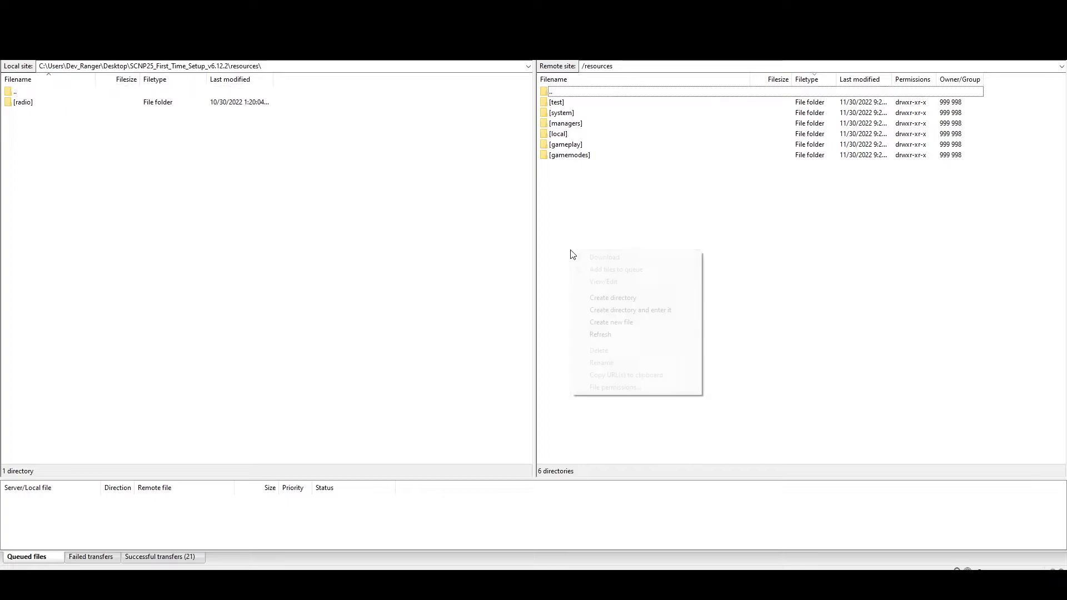
mouse_move(625, 303)
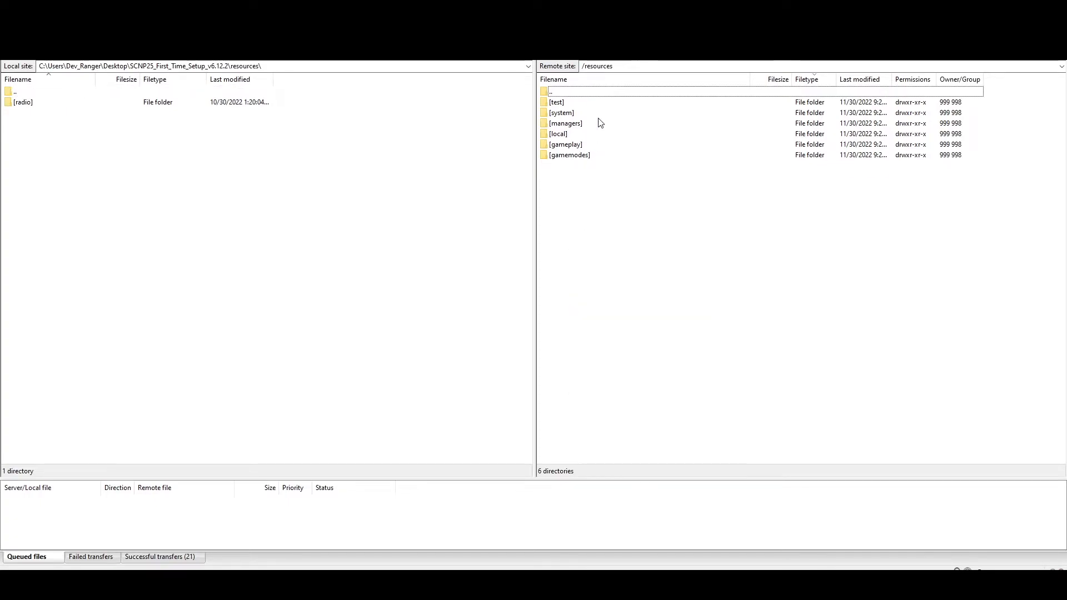
click(595, 271)
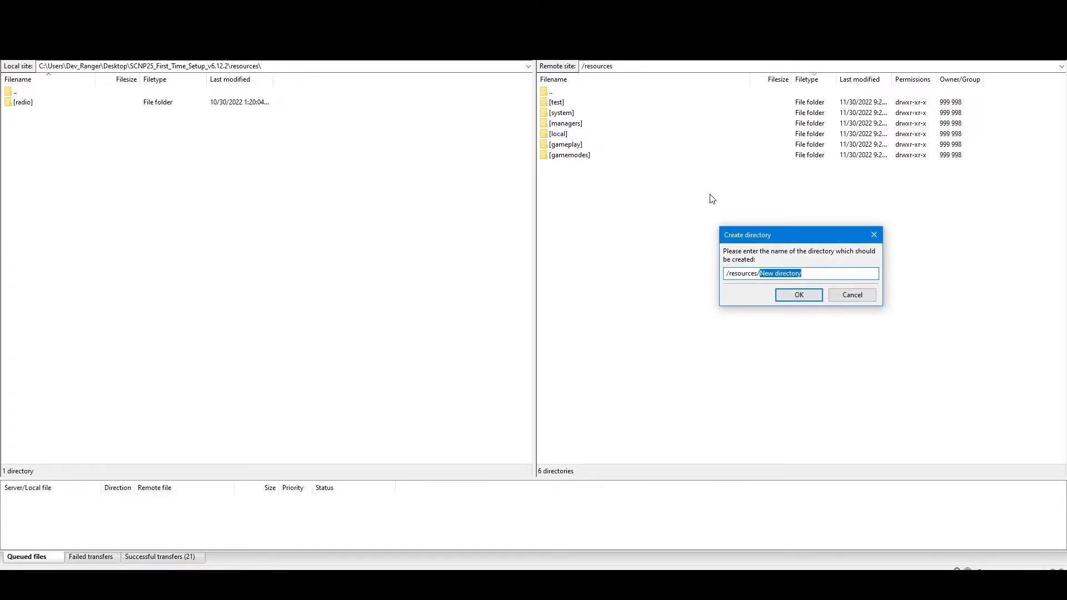
text([scripts)
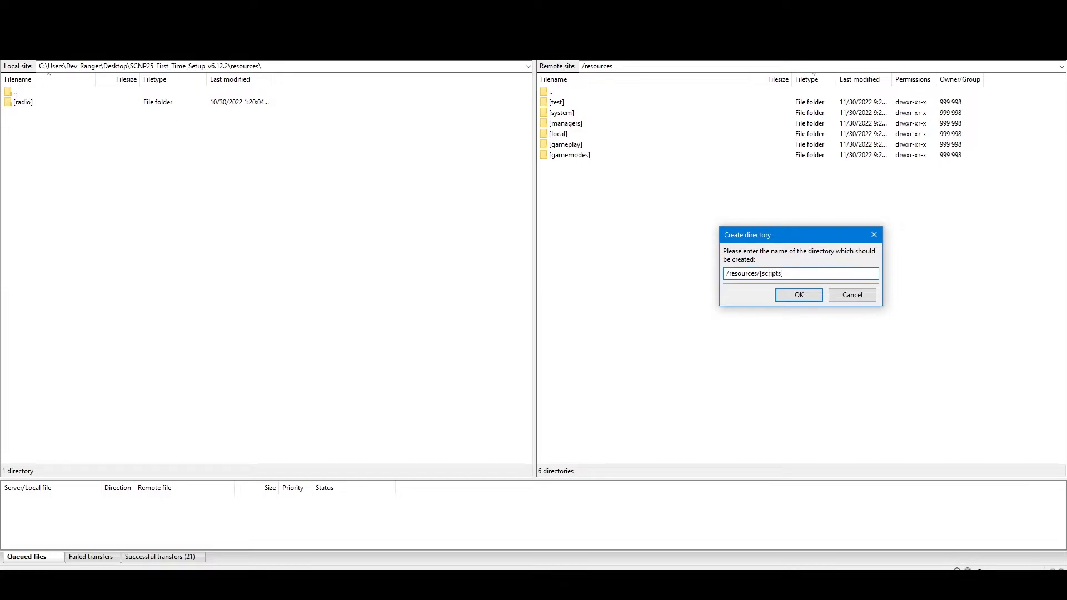
click(798, 294)
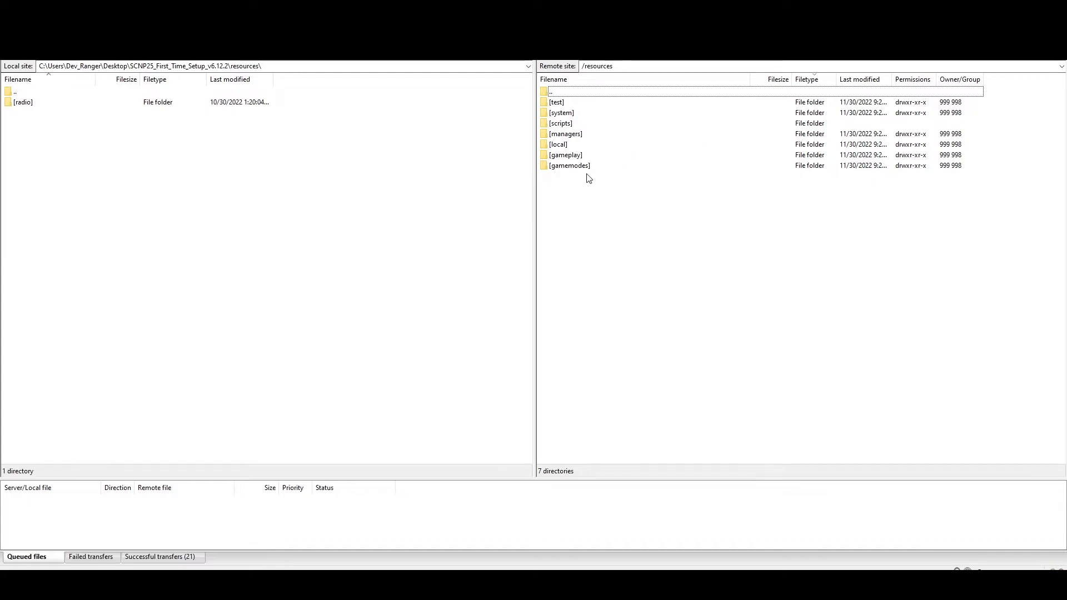
mouse_move(603, 111)
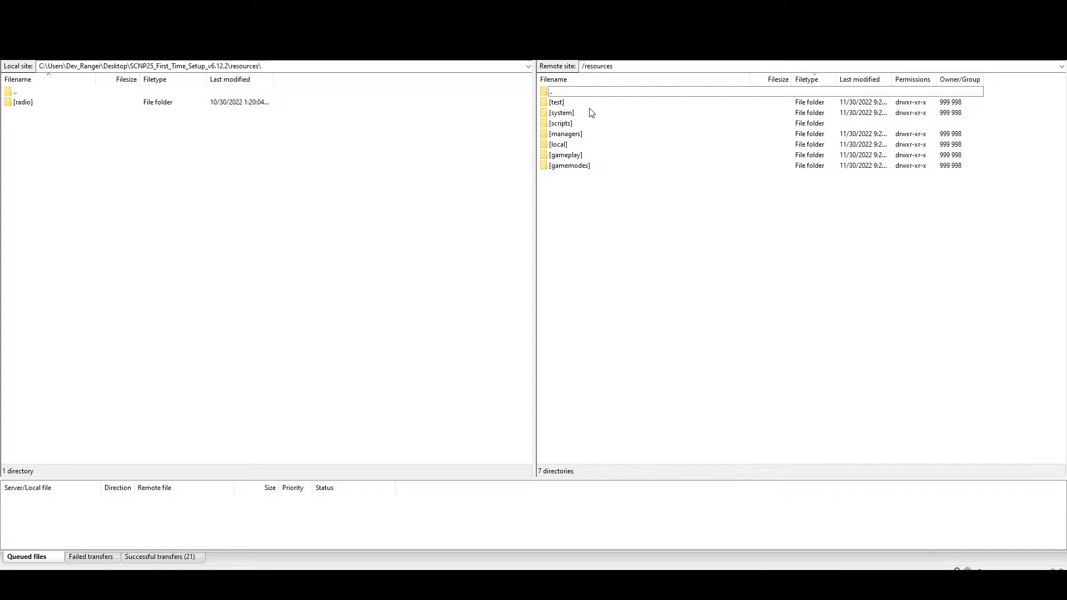
mouse_move(575, 116)
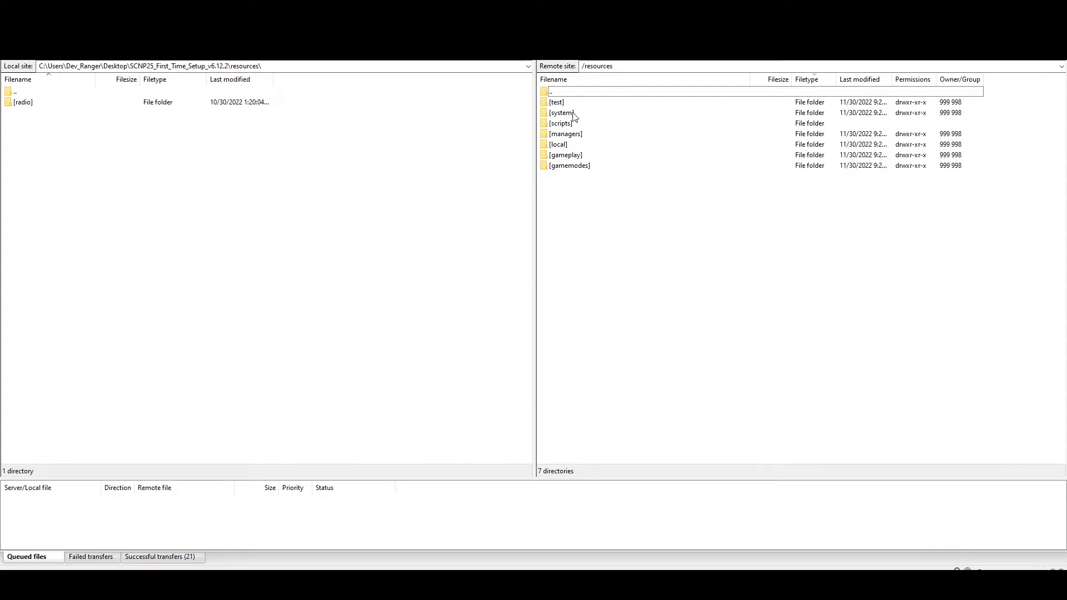
mouse_move(587, 130)
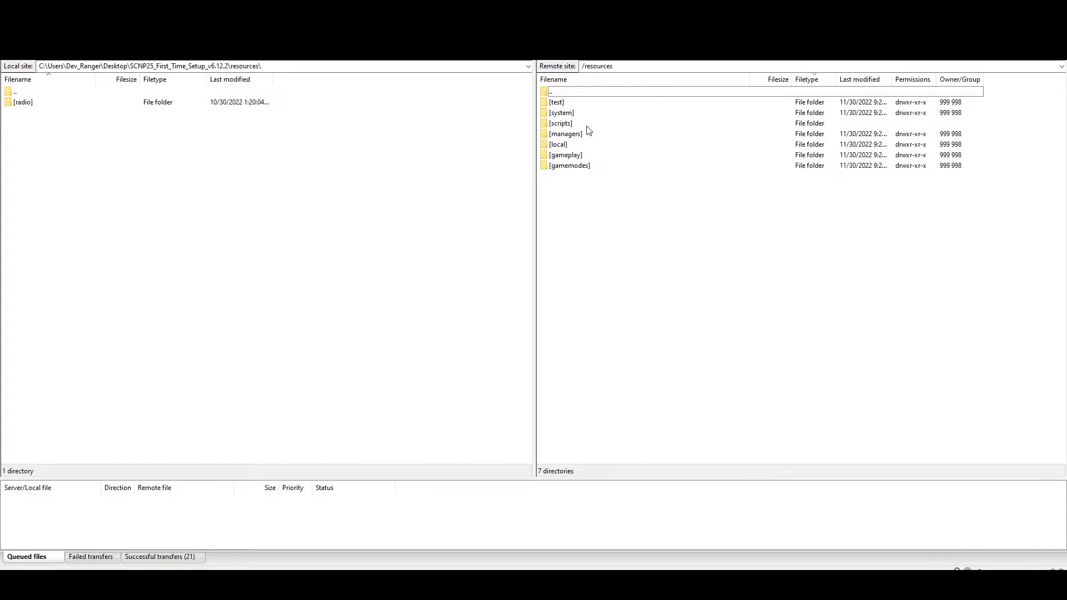
Step: Upload the local [radio] folder into the server's new [scripts] directory
double_click(559, 123)
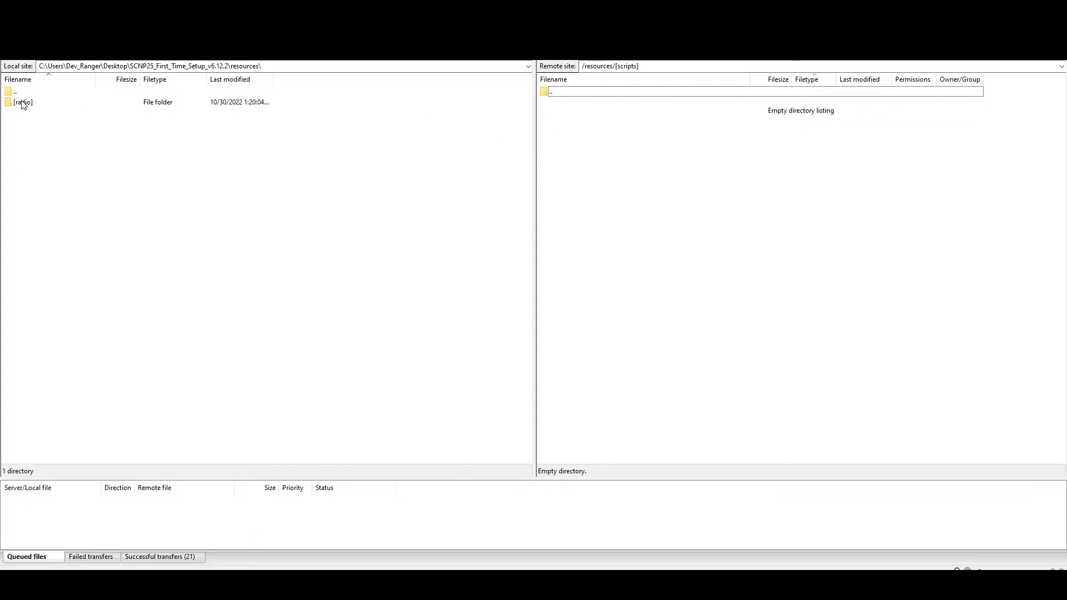
click(24, 102)
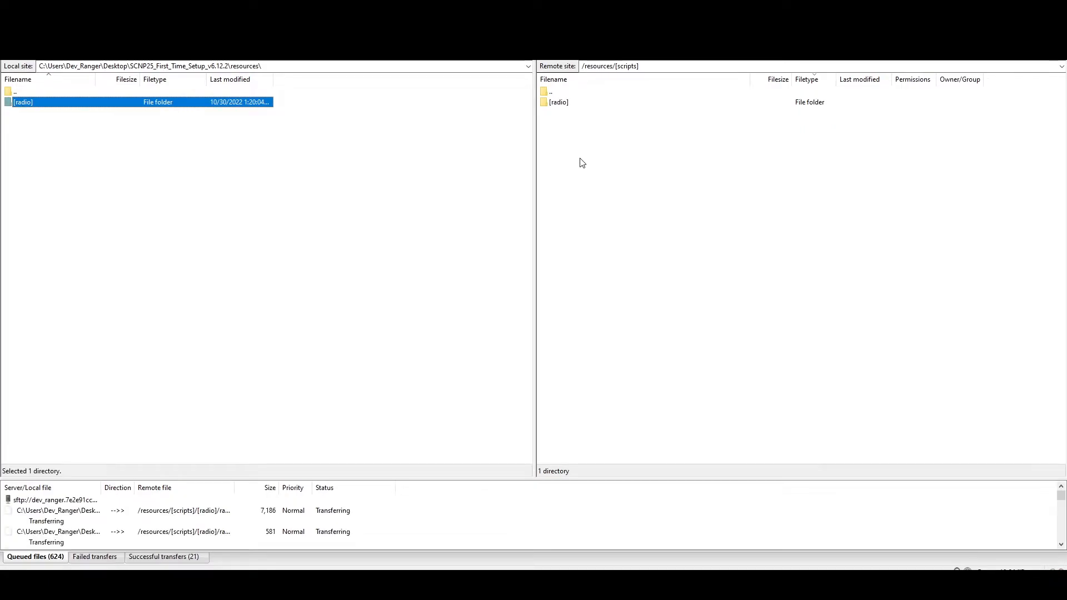
double_click(22, 103)
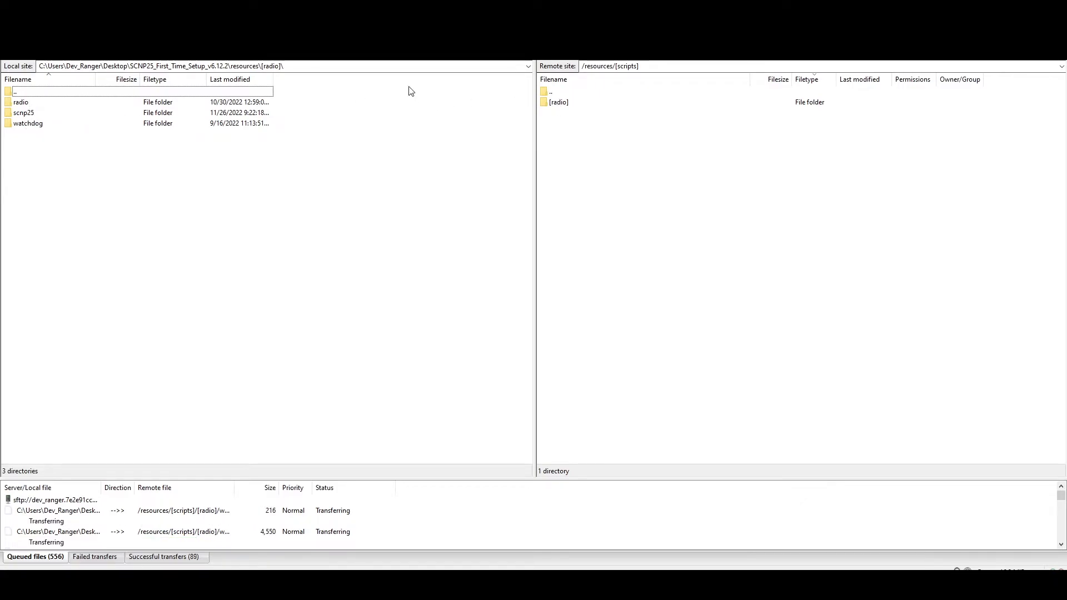
mouse_move(590, 115)
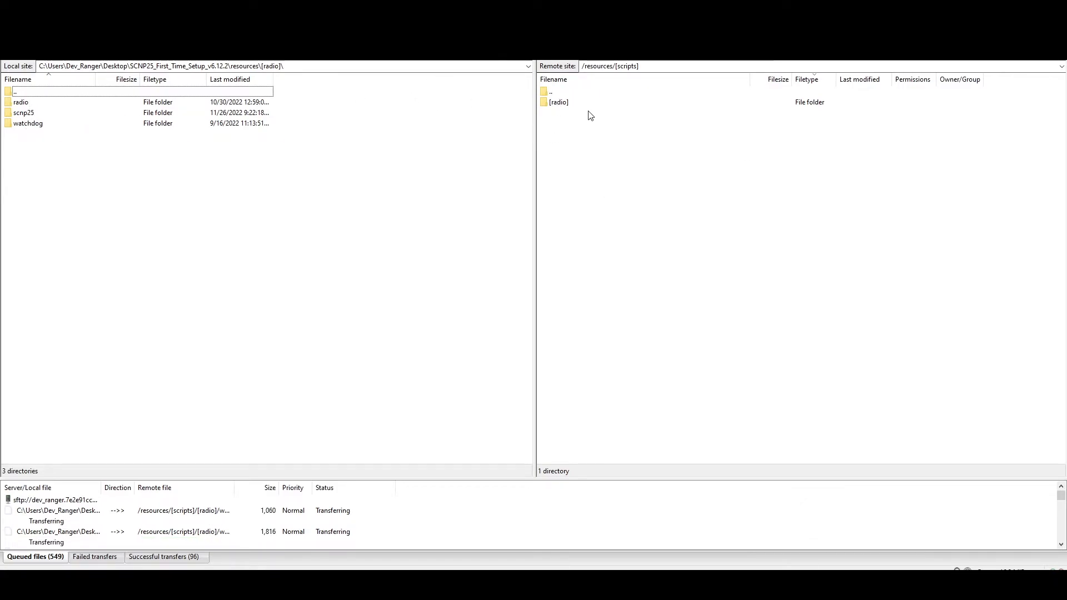